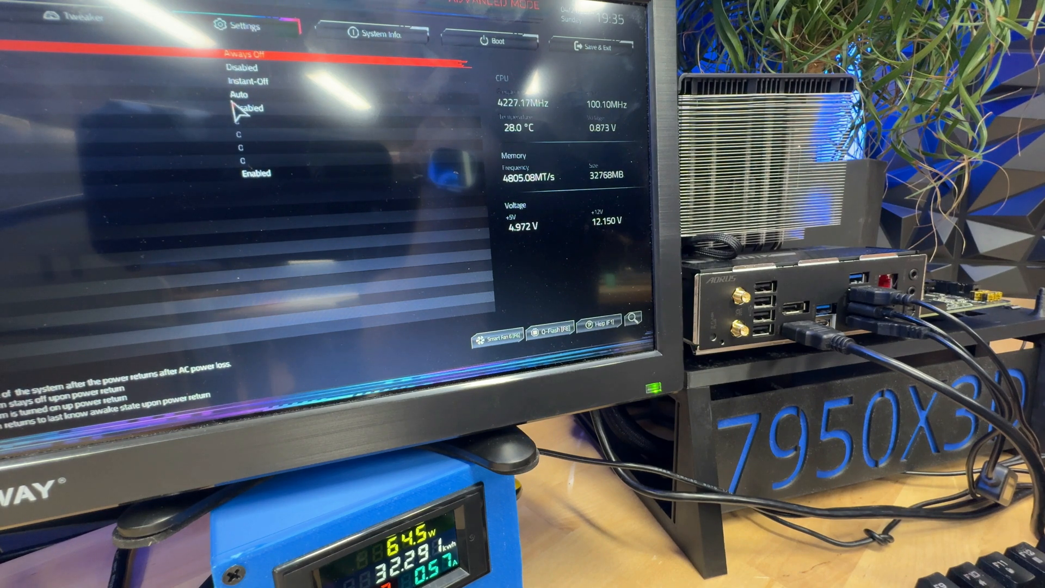
# - Set AC BACK to Always On so the rig powers up after an outage
pyautogui.click(251, 55)
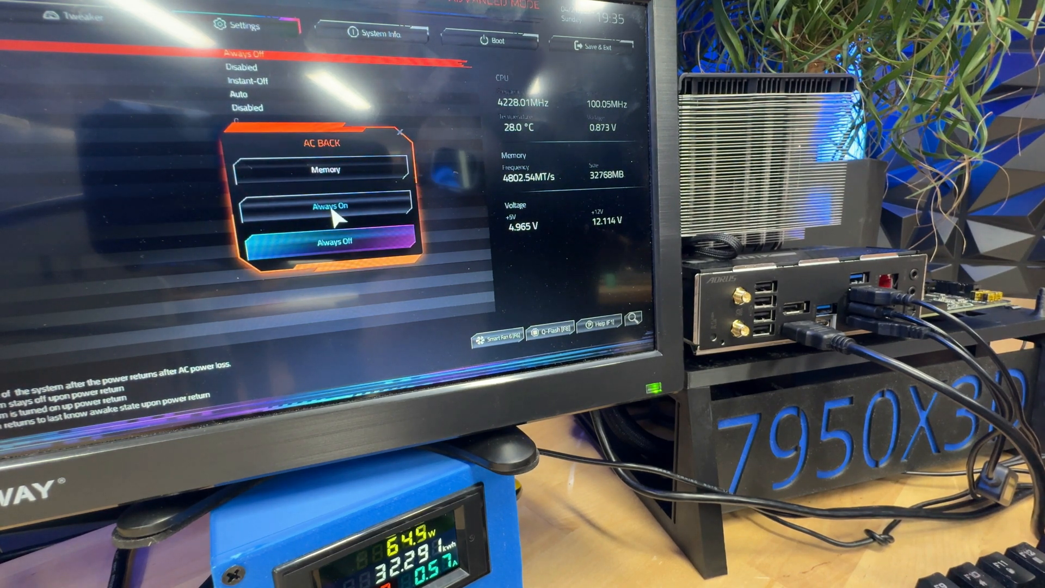
pyautogui.click(331, 204)
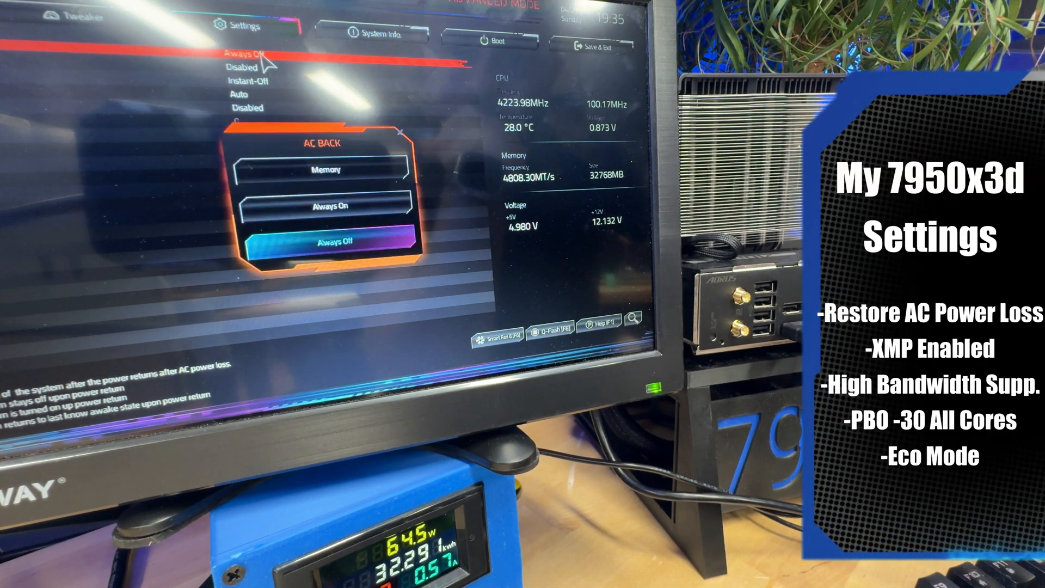
# - Set memory to the XMP 1 profile and enable High Bandwidth Support under Tweaker
pyautogui.click(330, 239)
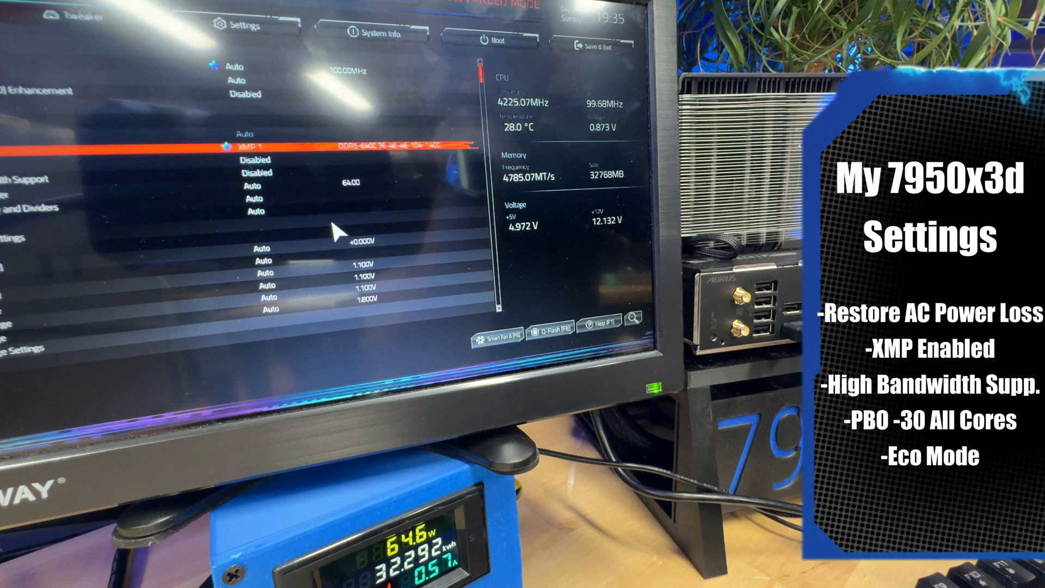
pyautogui.moveTo(377, 159)
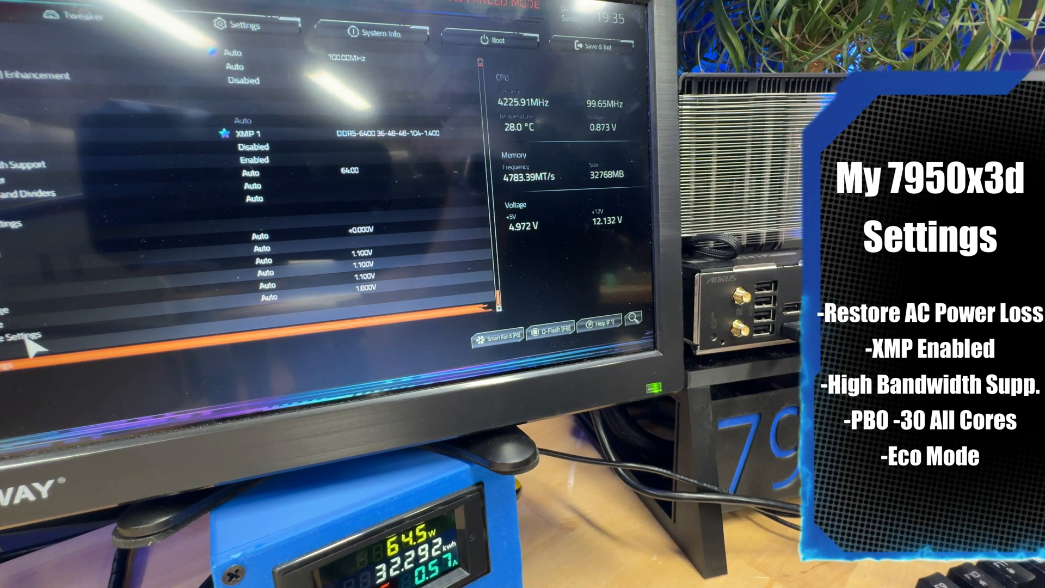
pyautogui.scroll(-3)
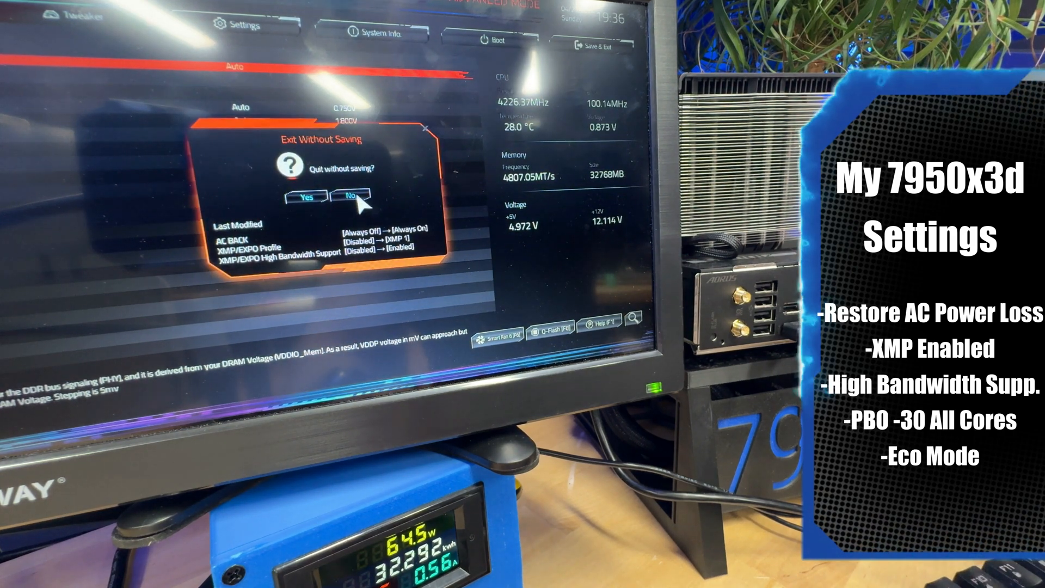
# - Stay in the BIOS by answering No to Exit Without Saving
pyautogui.click(355, 196)
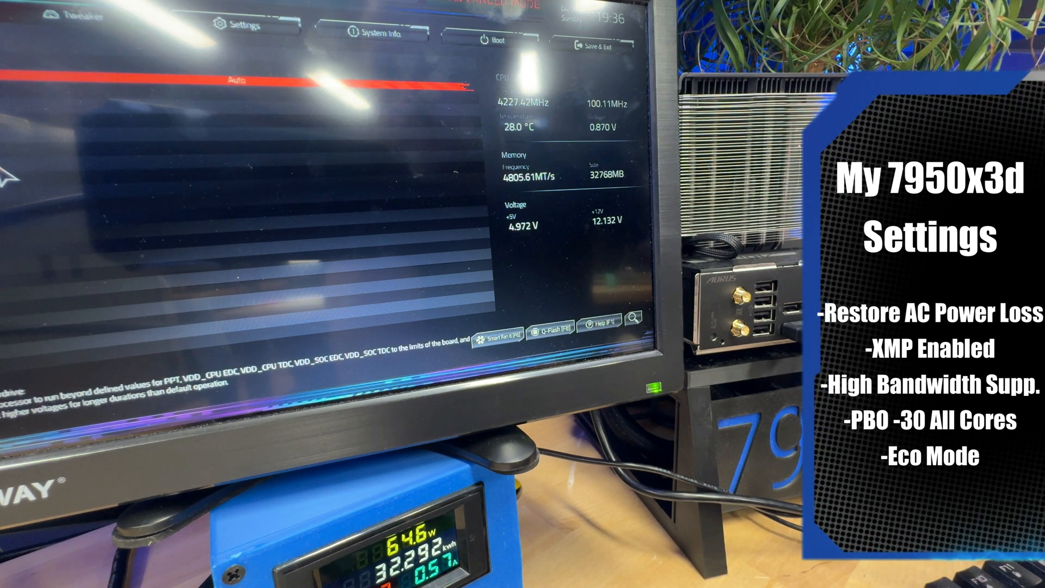
# - Set the Precision Boost Overdrive Curve Optimizer to All Cores
pyautogui.click(247, 82)
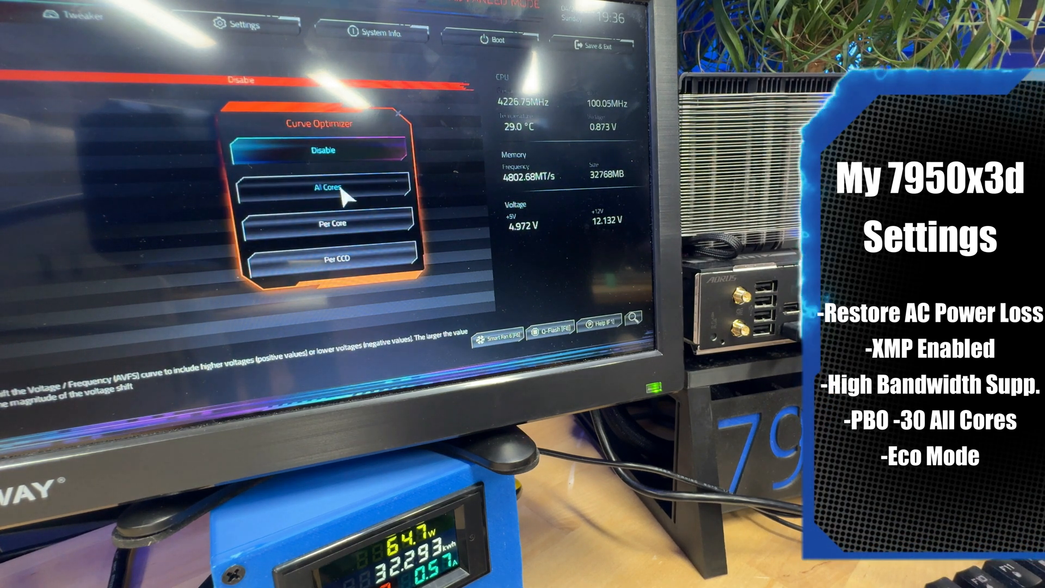
pyautogui.click(327, 185)
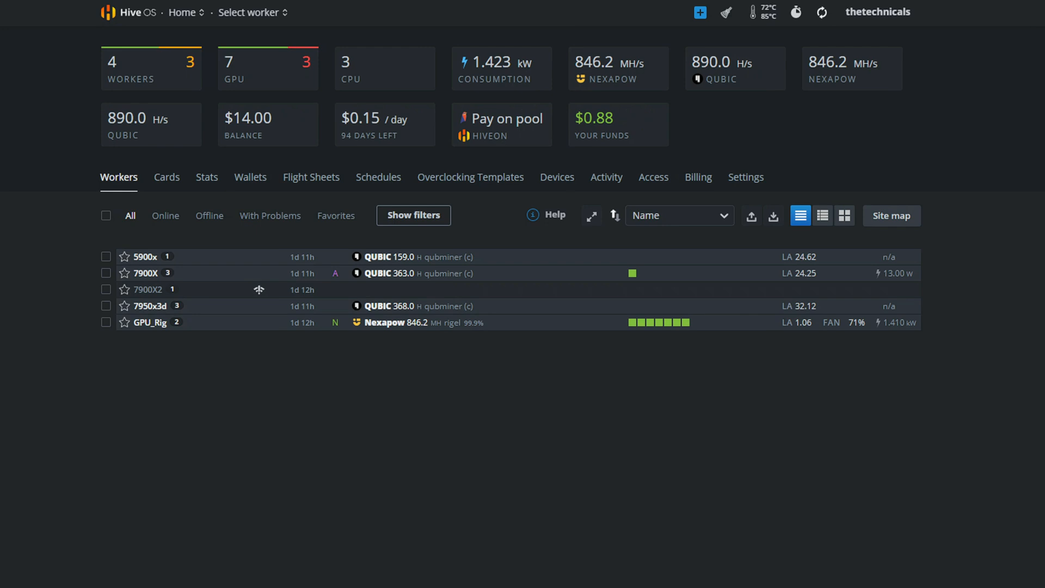
# - Expand all workers to full details and bring up the farm's add options
pyautogui.click(699, 12)
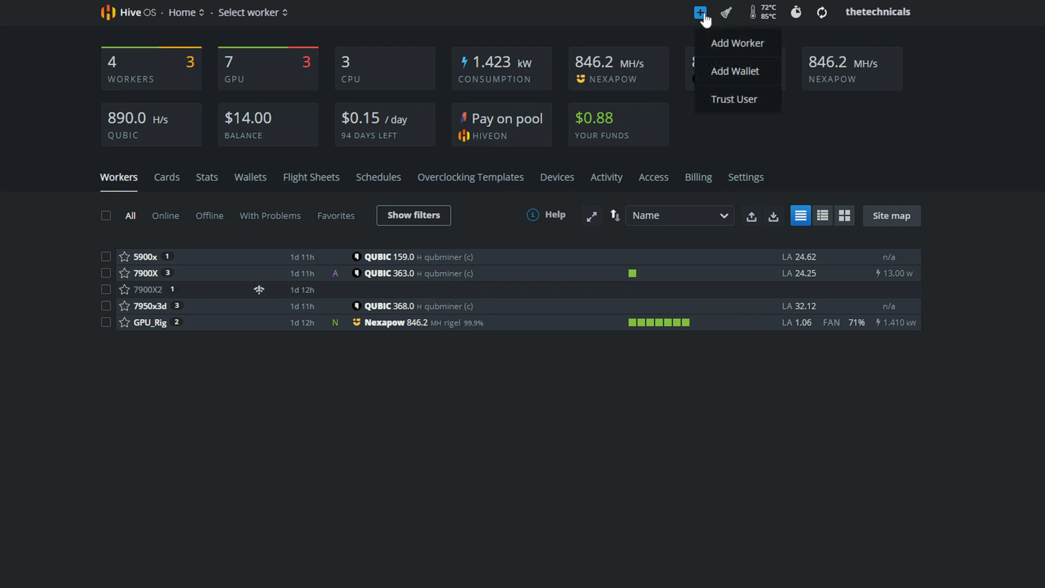
pyautogui.click(529, 344)
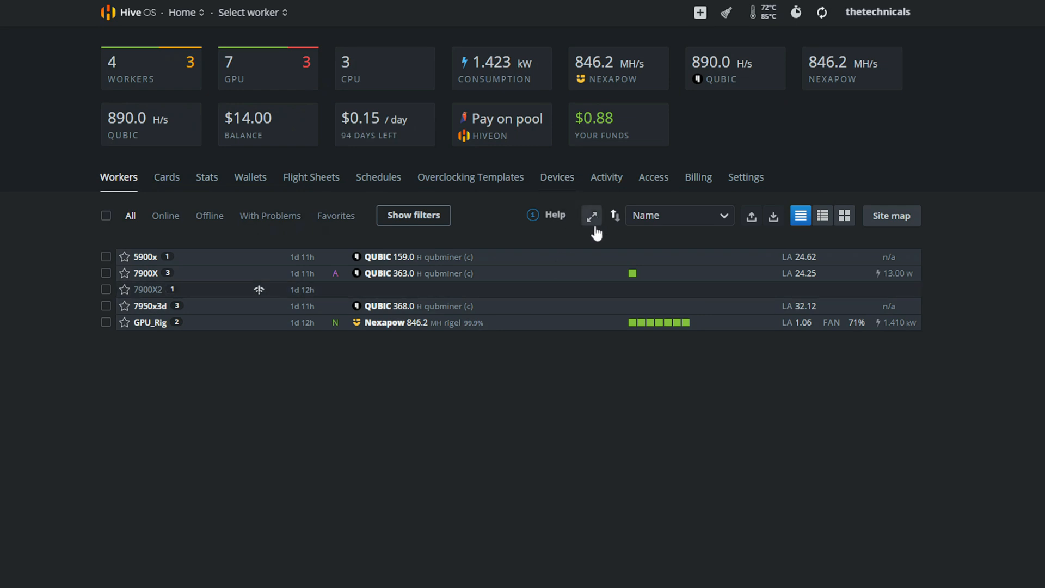
pyautogui.click(590, 216)
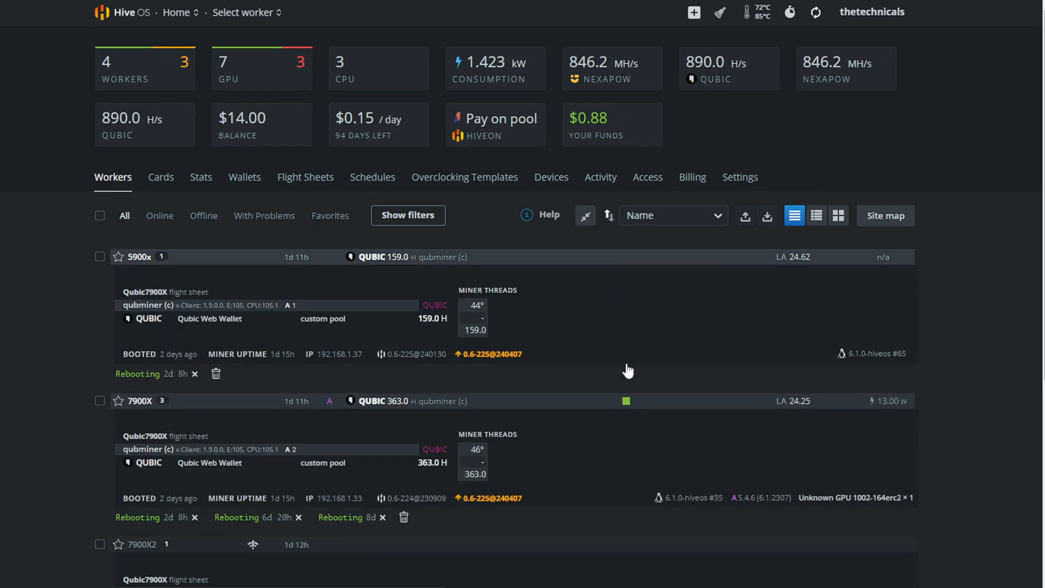
pyautogui.moveTo(613, 121)
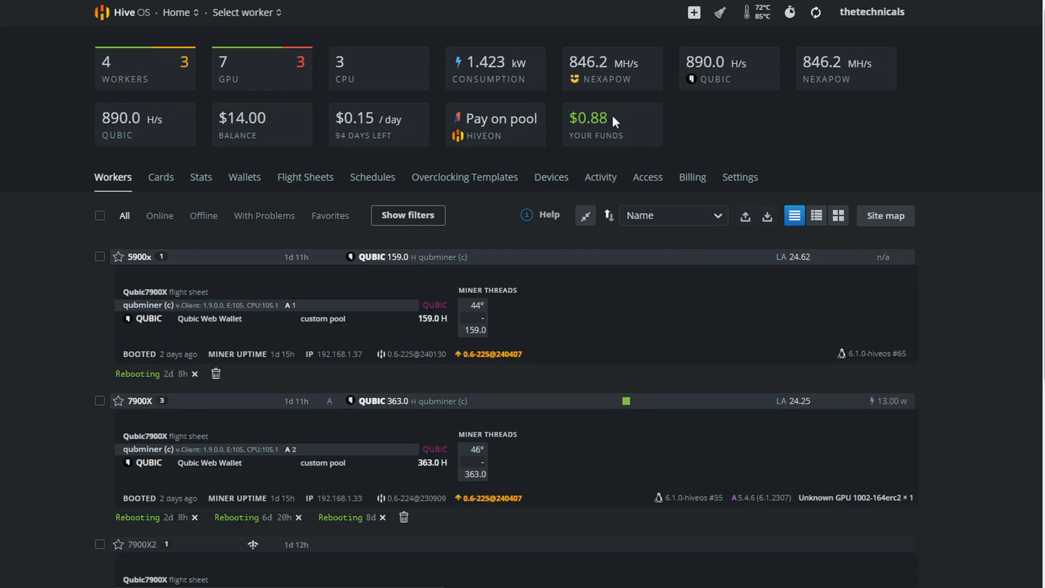
pyautogui.moveTo(720, 13)
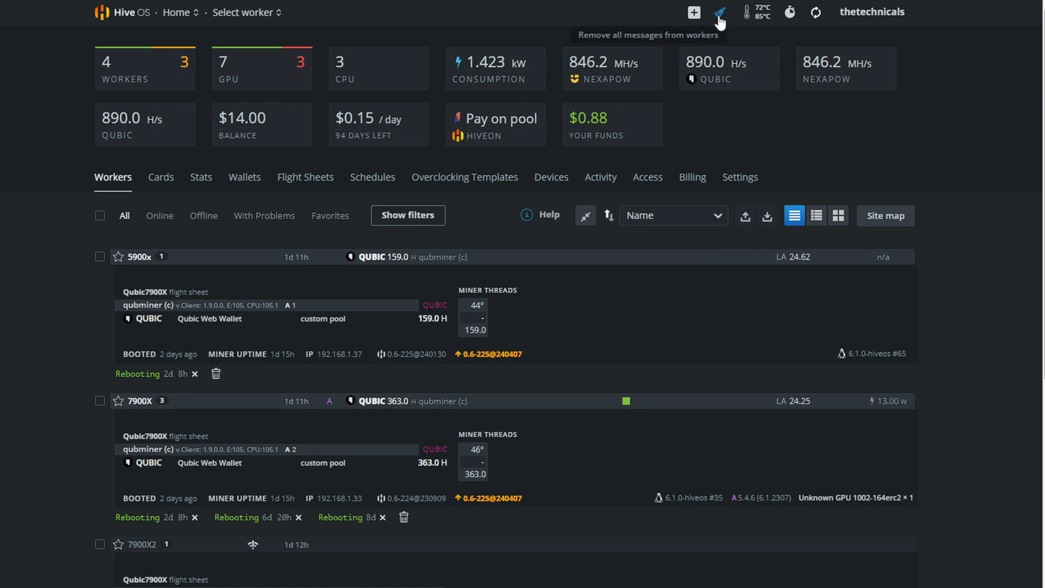
pyautogui.moveTo(592, 72)
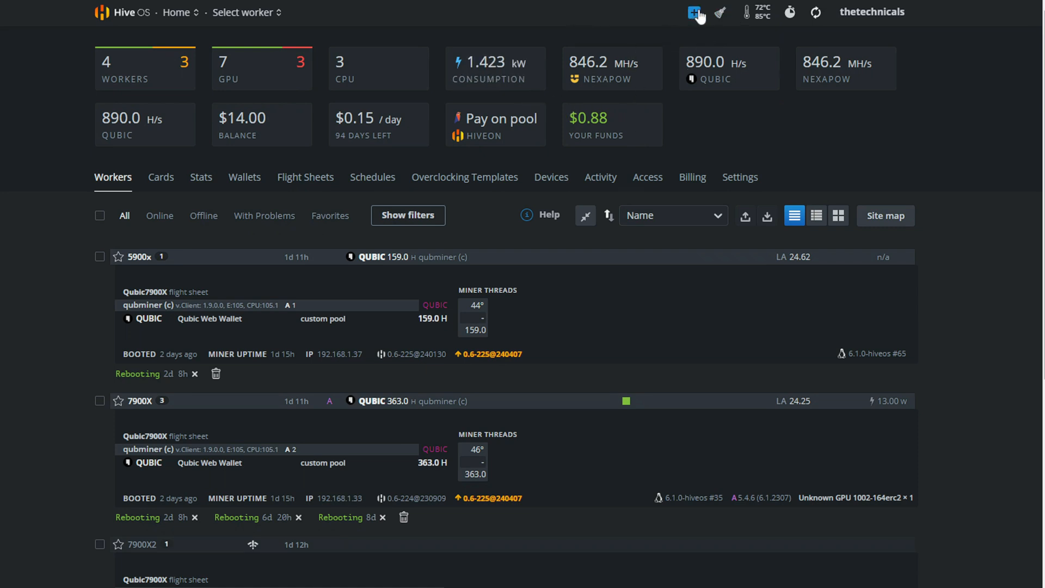
pyautogui.click(694, 12)
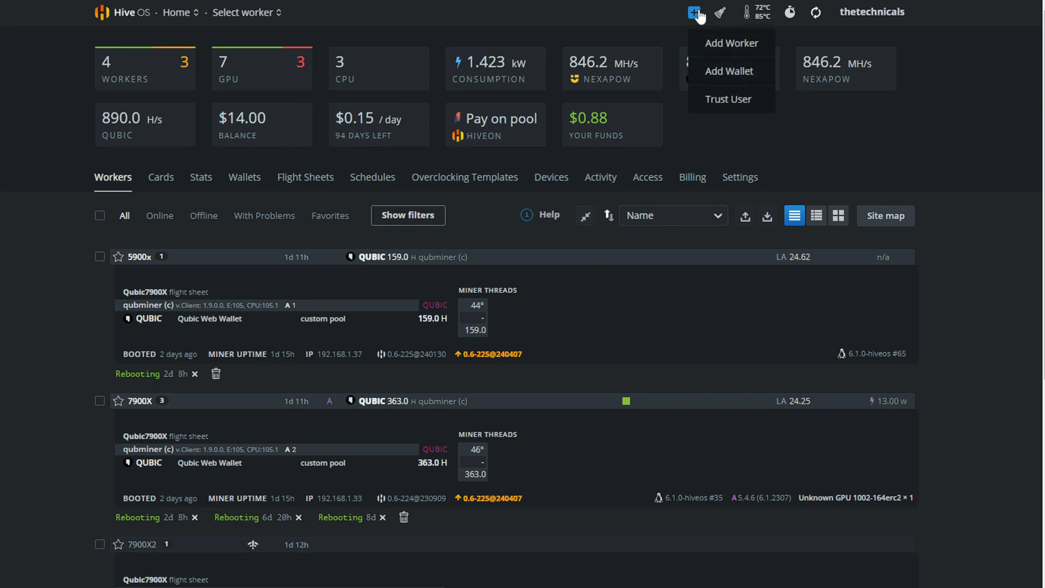
pyautogui.moveTo(732, 42)
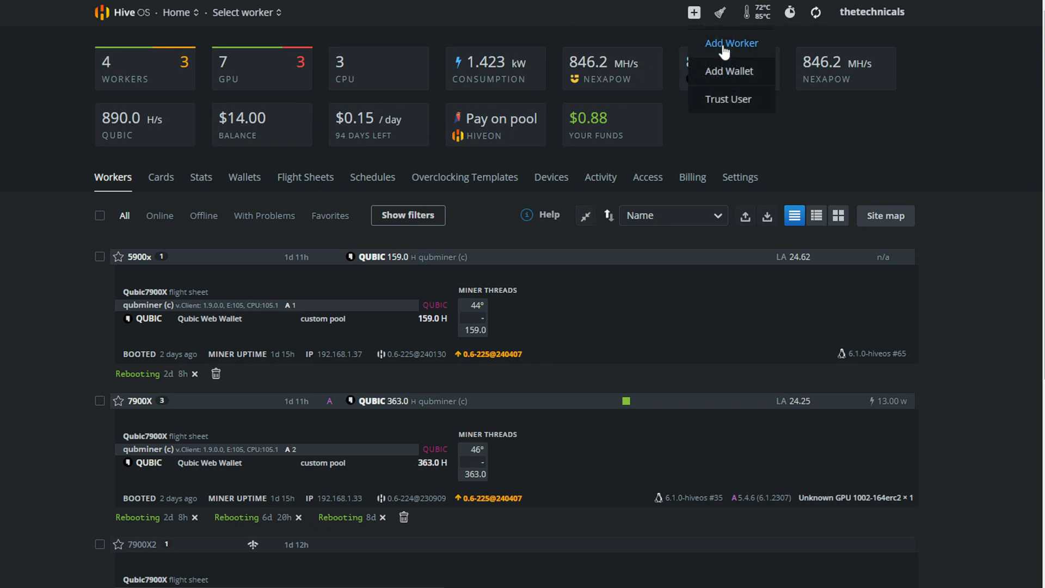
# - Start adding a new worker as a CPU/GPU rig, reaching the Add Rig(s) choices
pyautogui.click(732, 42)
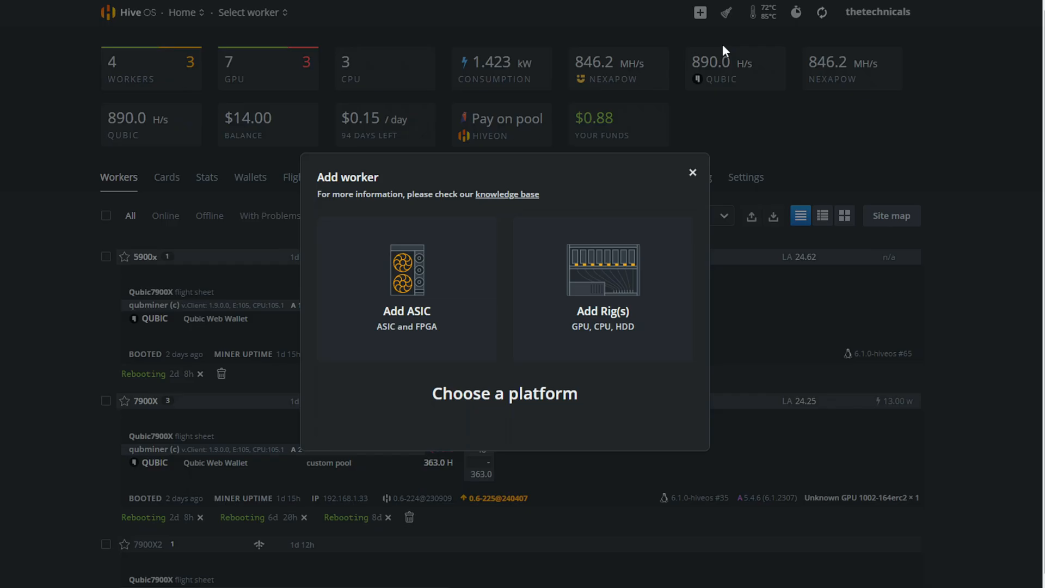
pyautogui.moveTo(664, 133)
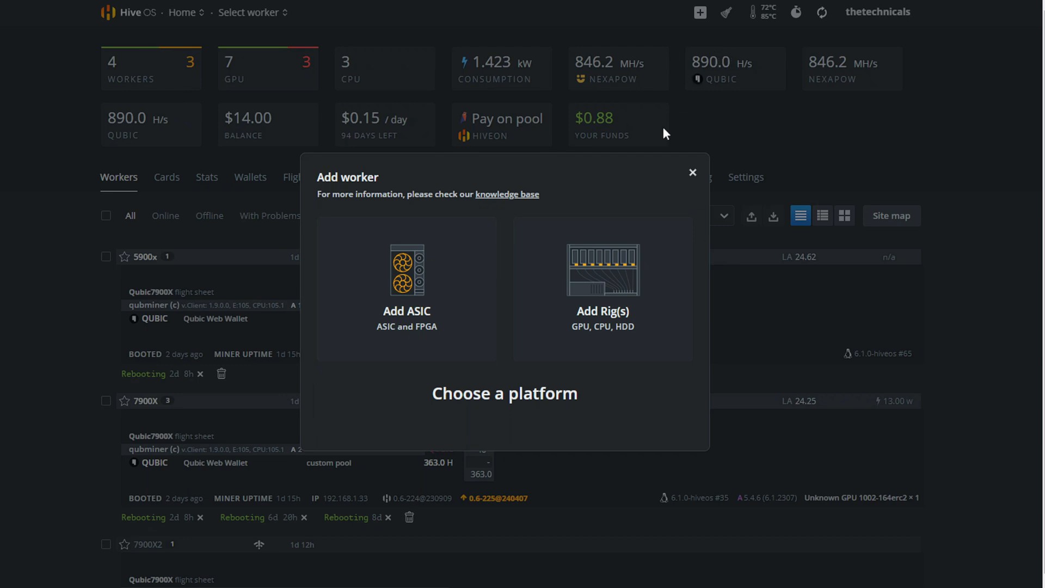
pyautogui.moveTo(545, 336)
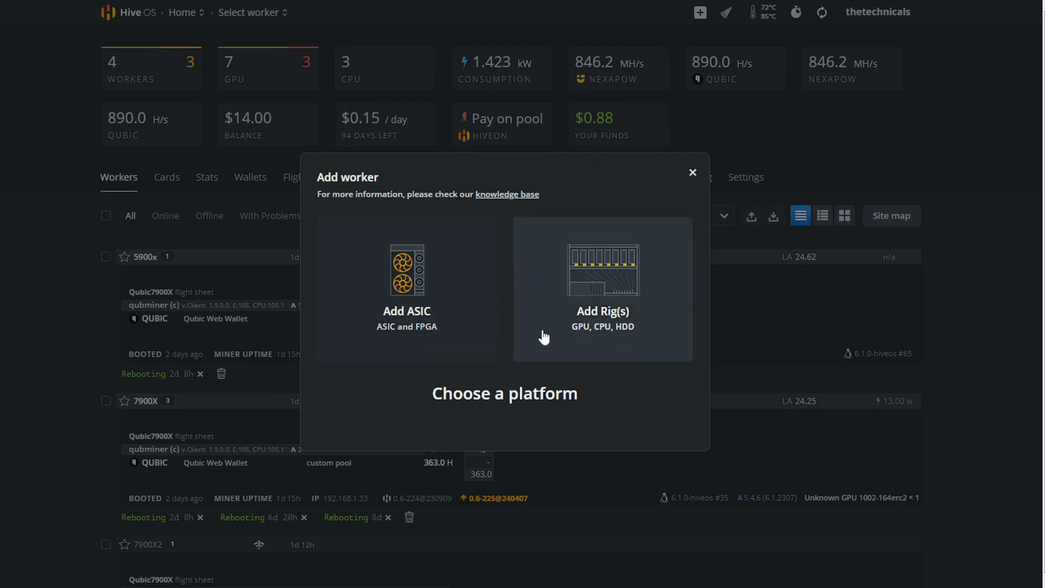
pyautogui.moveTo(517, 346)
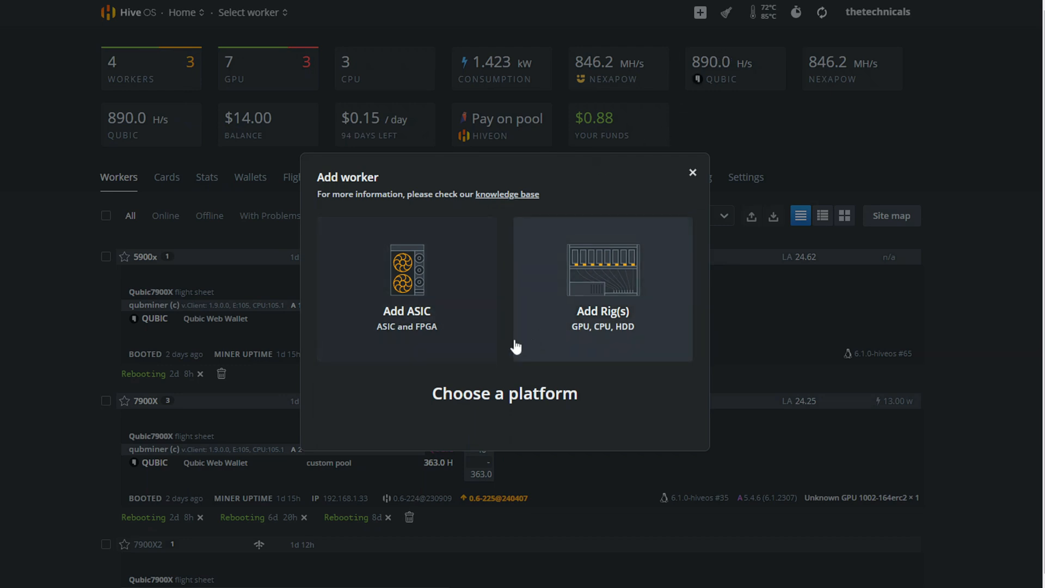
pyautogui.click(601, 288)
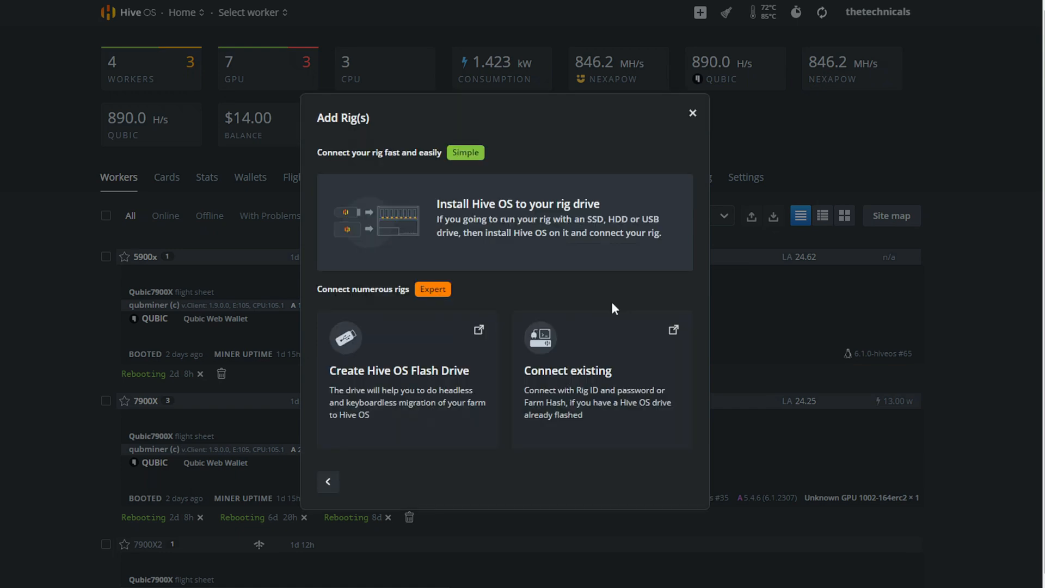
pyautogui.moveTo(589, 379)
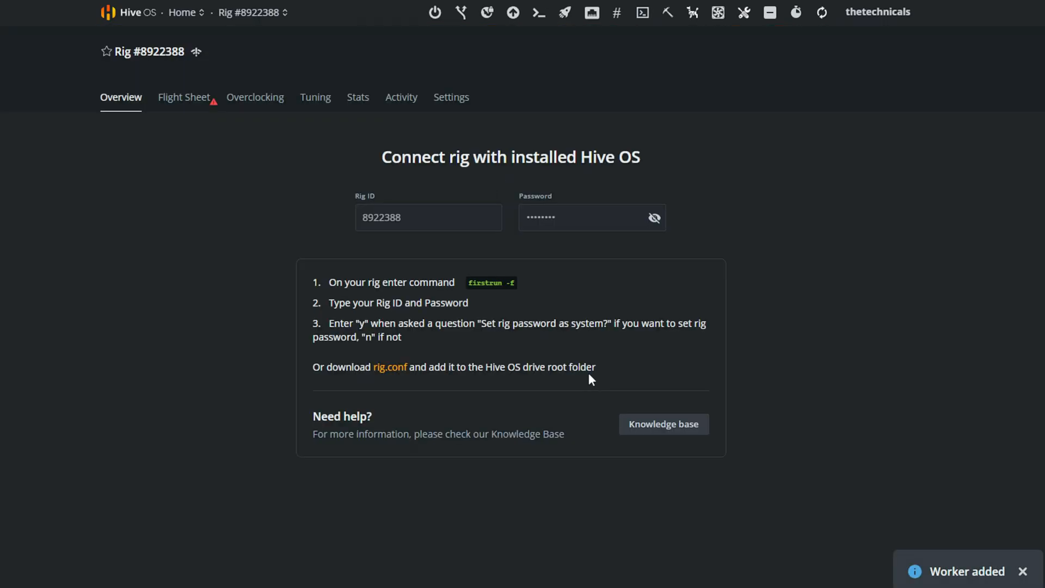
pyautogui.moveTo(554, 336)
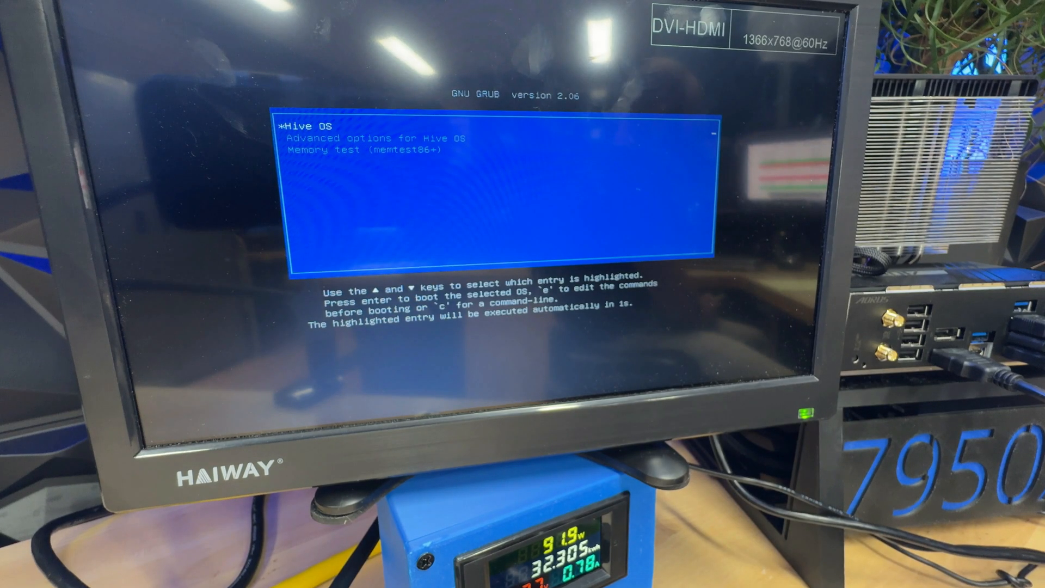
# - Boot the 7950X3D rig into Hive OS from GRUB so it starts mining with XMRig
pyautogui.press('Return')
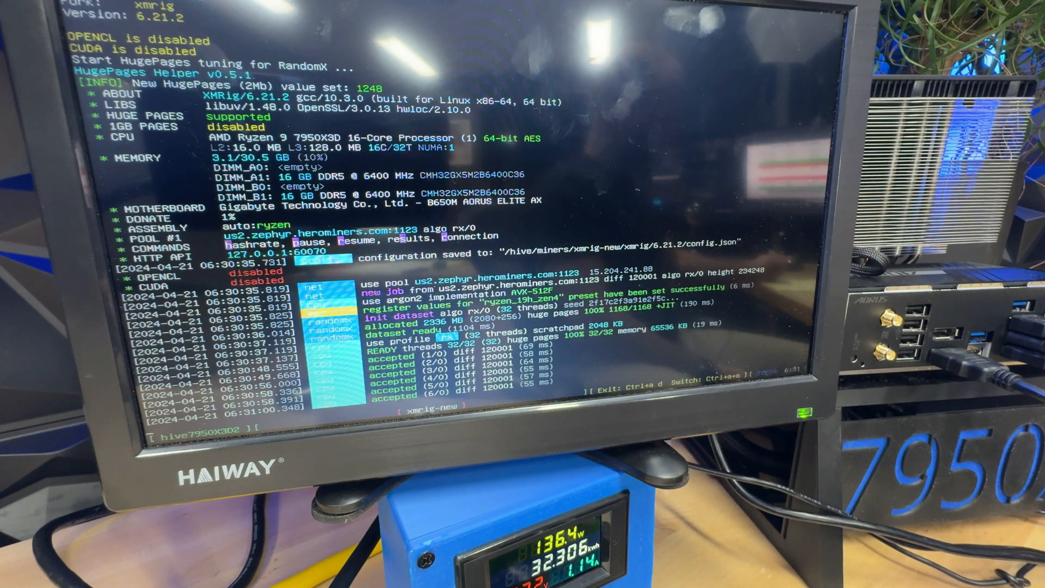